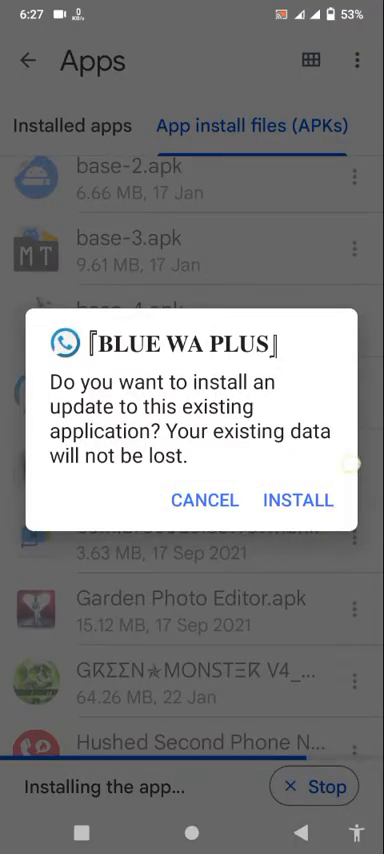
Step: Start installing the BLUE WA PLUS update over the existing app from Android Files
{"action": "left_click", "coordinate": [296, 500]}
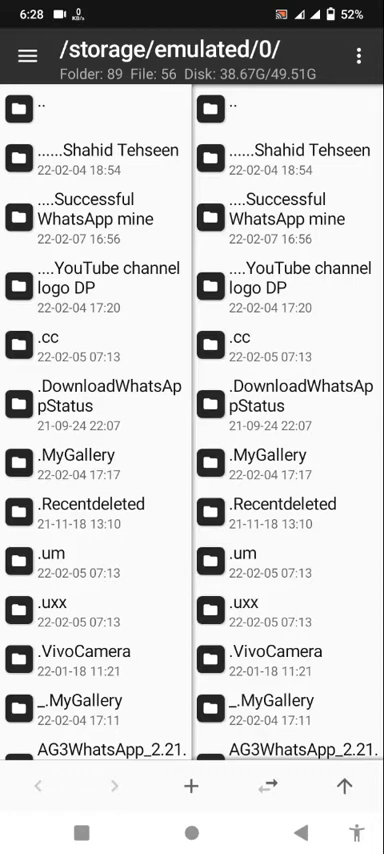
Step: Scroll the left pane down to reach the 'New folder new Apps HD' folder holding the BLUE WA PLUS APK
{"action": "scroll", "scroll_direction": "down", "scroll_amount": 3}
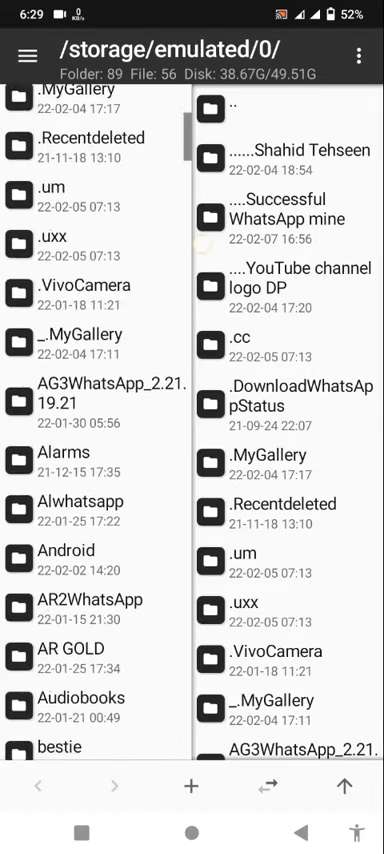
{"action": "scroll", "scroll_direction": "down", "scroll_amount": 3}
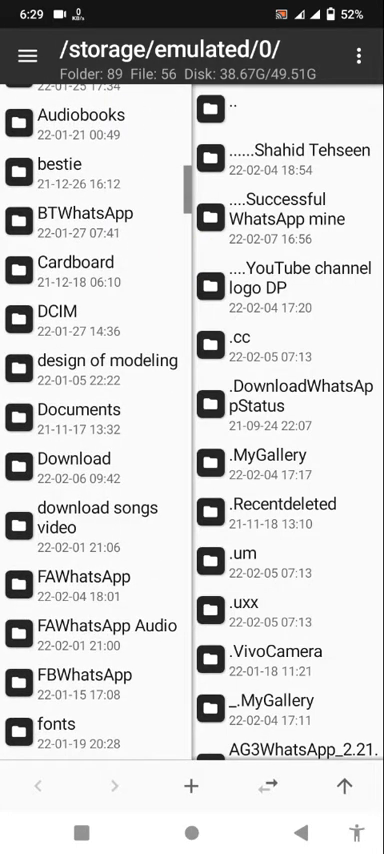
{"action": "scroll", "scroll_direction": "down", "scroll_amount": 3}
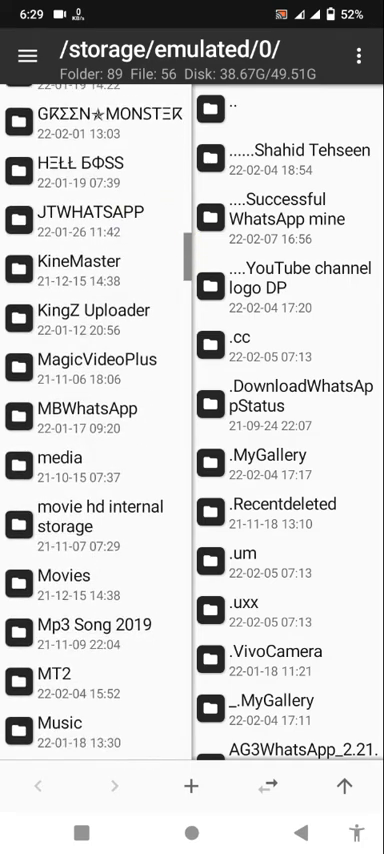
{"action": "scroll", "scroll_direction": "down", "scroll_amount": 3}
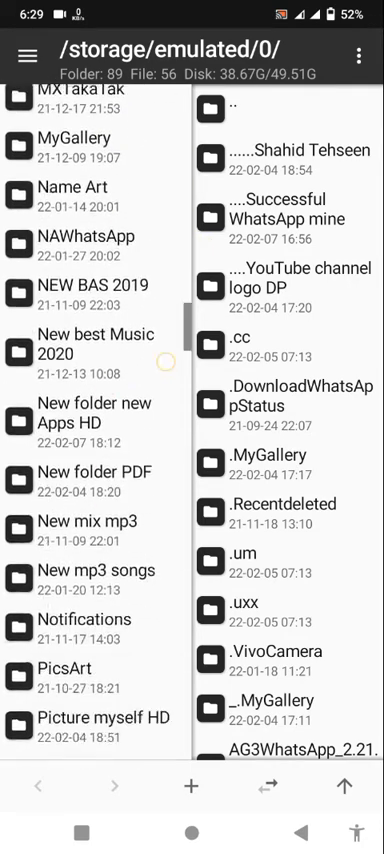
{"action": "scroll", "scroll_direction": "down", "scroll_amount": 3}
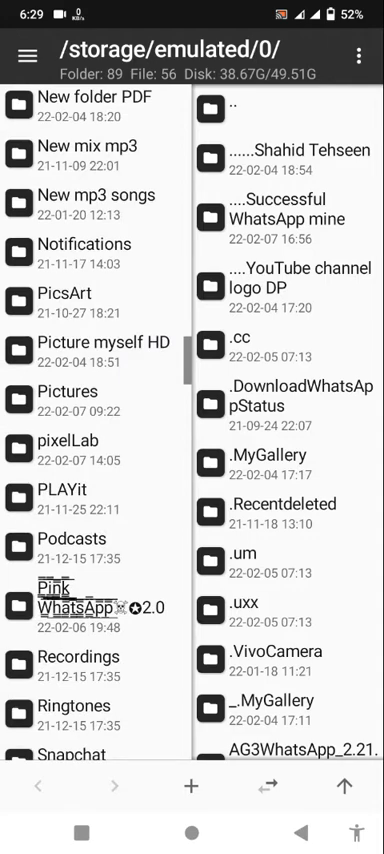
{"action": "scroll", "scroll_direction": "down", "scroll_amount": 3}
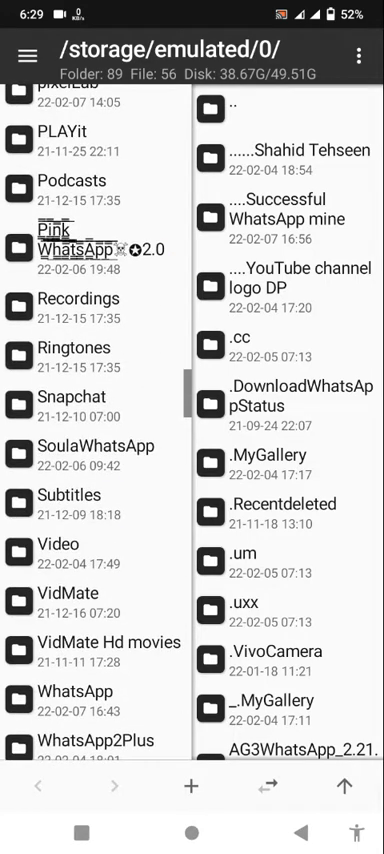
{"action": "scroll", "scroll_direction": "down", "scroll_amount": 3}
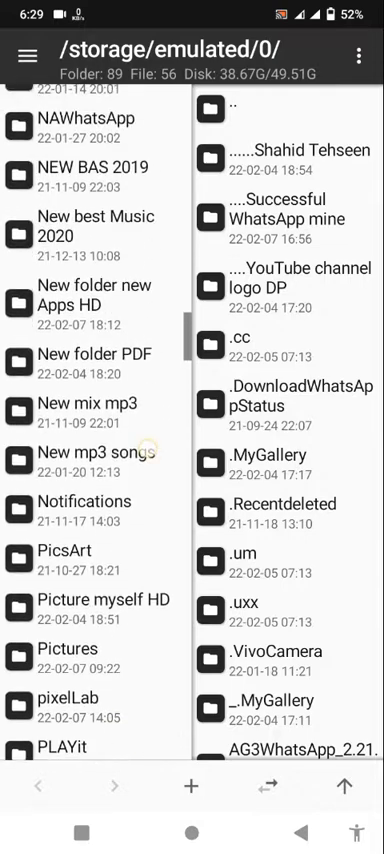
{"action": "scroll", "scroll_direction": "up", "scroll_amount": 3}
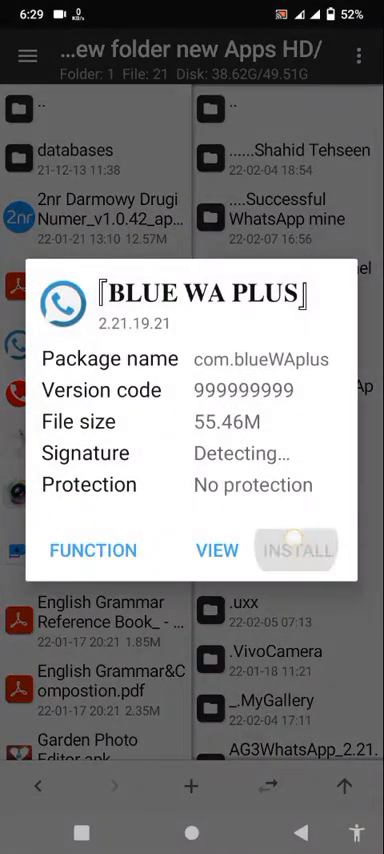
Step: Attempt the BLUE WA PLUS update install, which ends with 'App not installed', and dismiss the failure
{"action": "left_click", "coordinate": [296, 552]}
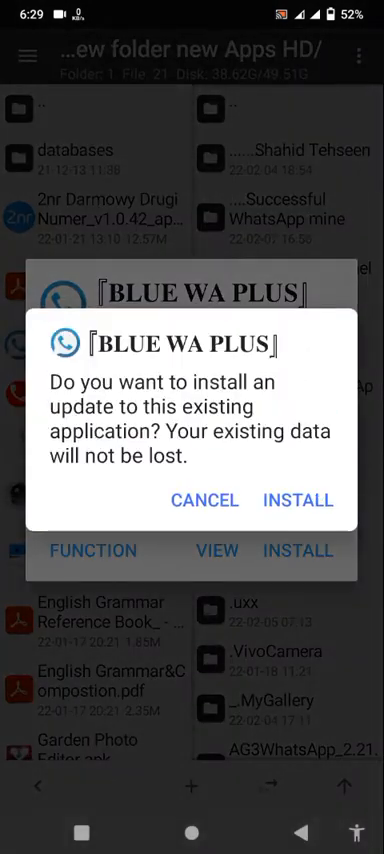
{"action": "left_click", "coordinate": [296, 500]}
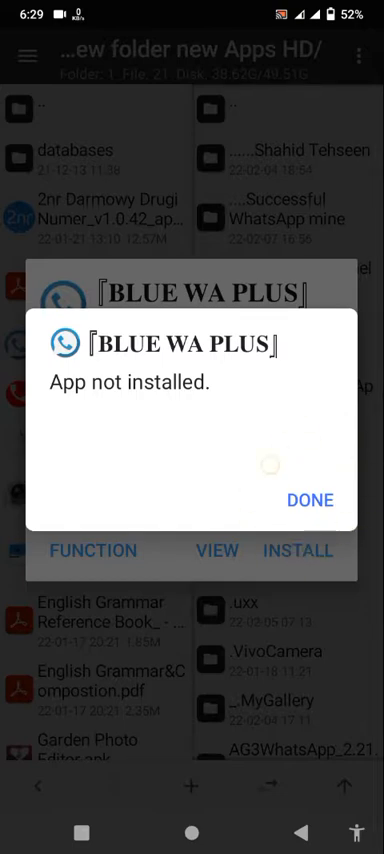
{"action": "left_click", "coordinate": [310, 500]}
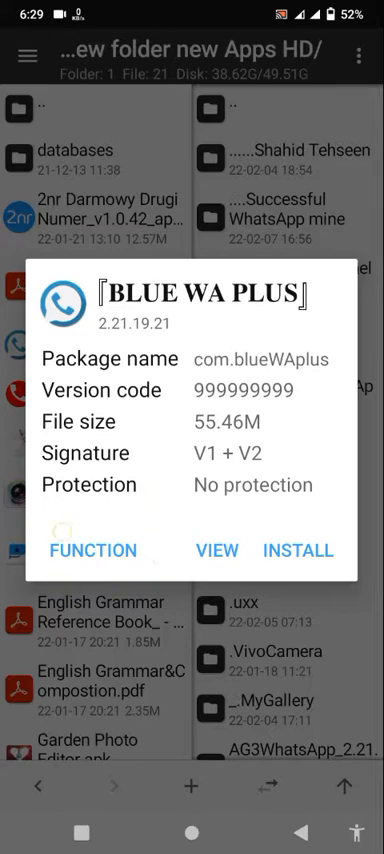
Step: Reach APK Sign from the FUNCTION tools and bring up the signature scheme choices
{"action": "left_click", "coordinate": [94, 550]}
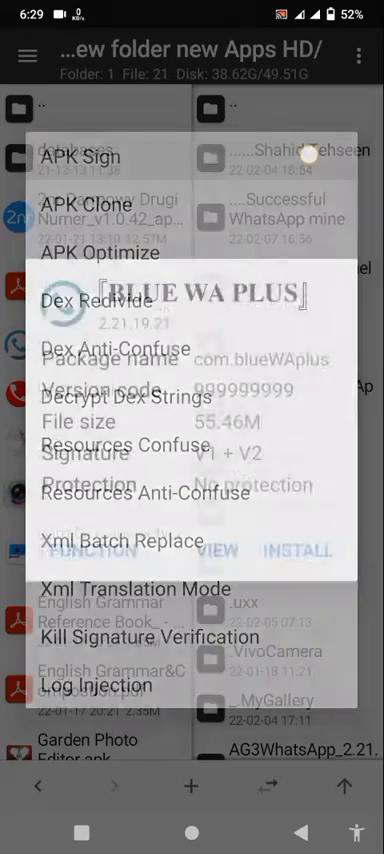
{"action": "left_click", "coordinate": [84, 156]}
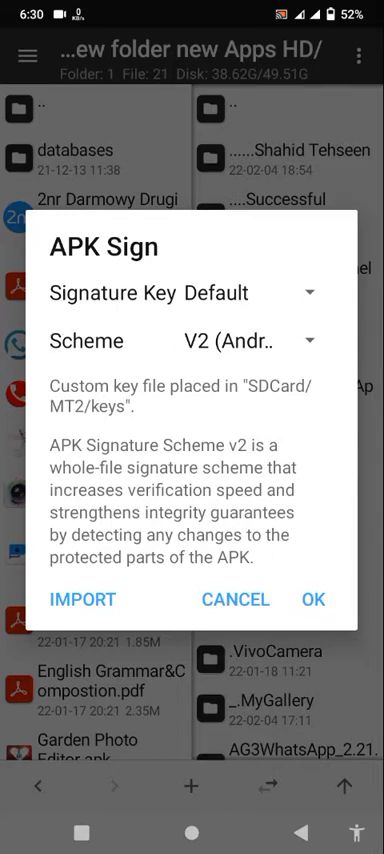
{"action": "left_click", "coordinate": [250, 340]}
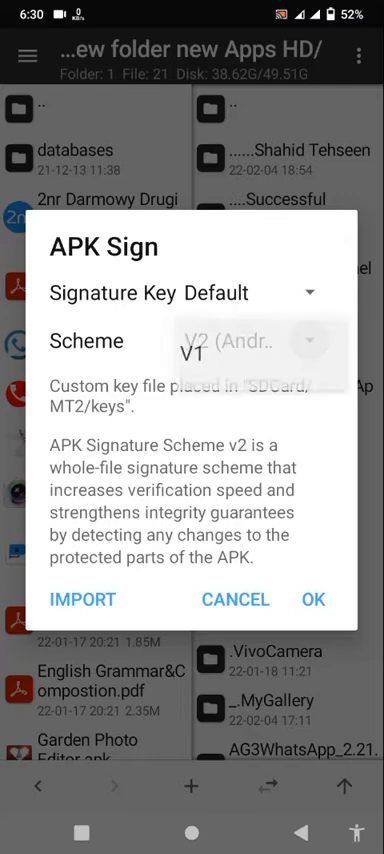
Step: Sign the APK with the Default key using the V2 (Android 7.0+) scheme
{"action": "left_click", "coordinate": [244, 340]}
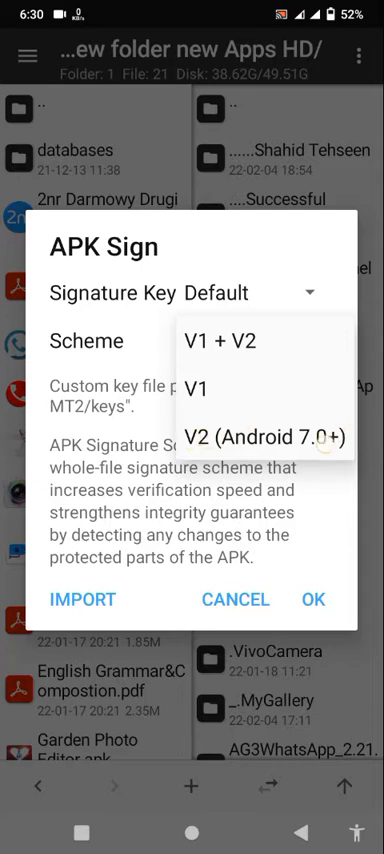
{"action": "left_click", "coordinate": [254, 436]}
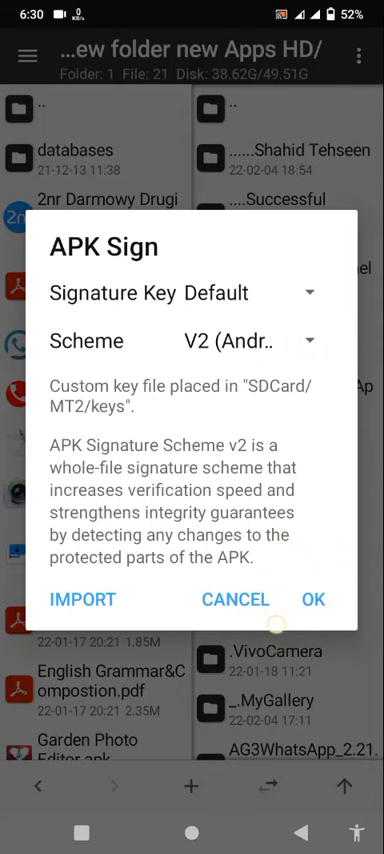
{"action": "left_click", "coordinate": [236, 600]}
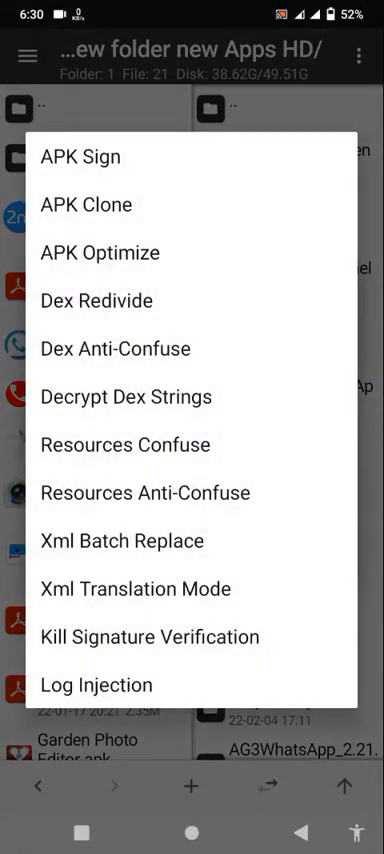
Step: Install base_sign.apk as an update and launch WhatsApp to its welcome screen, declining storage access with NOT NOW
{"action": "left_click", "coordinate": [72, 156]}
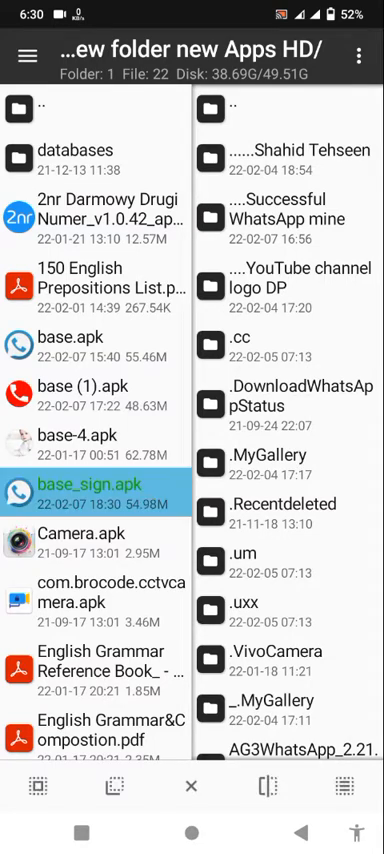
{"action": "left_click", "coordinate": [96, 488]}
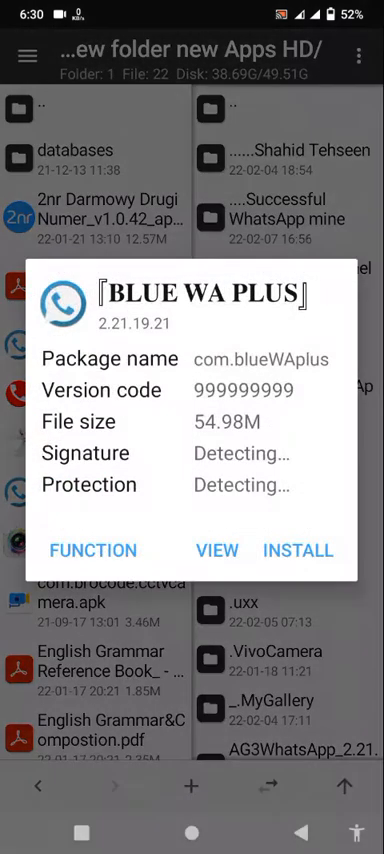
{"action": "left_click", "coordinate": [296, 550]}
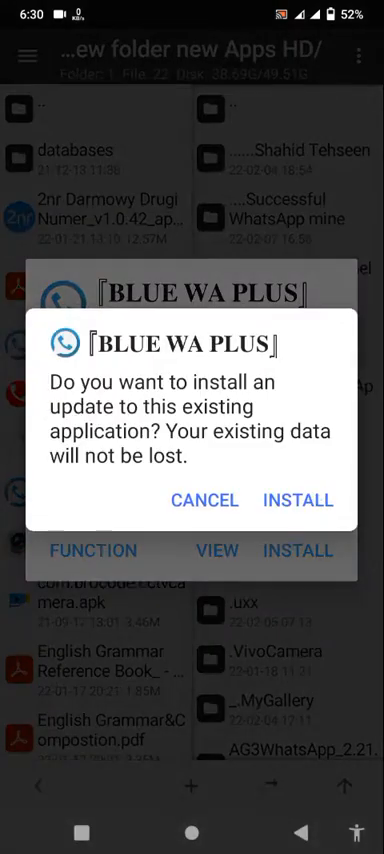
{"action": "left_click", "coordinate": [296, 500]}
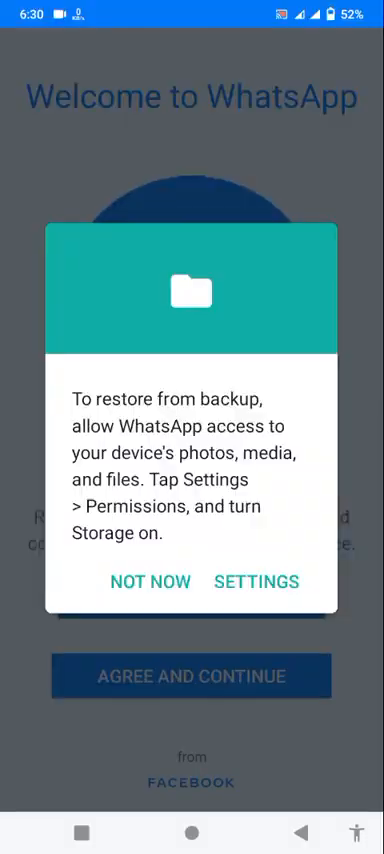
{"action": "left_click", "coordinate": [148, 580]}
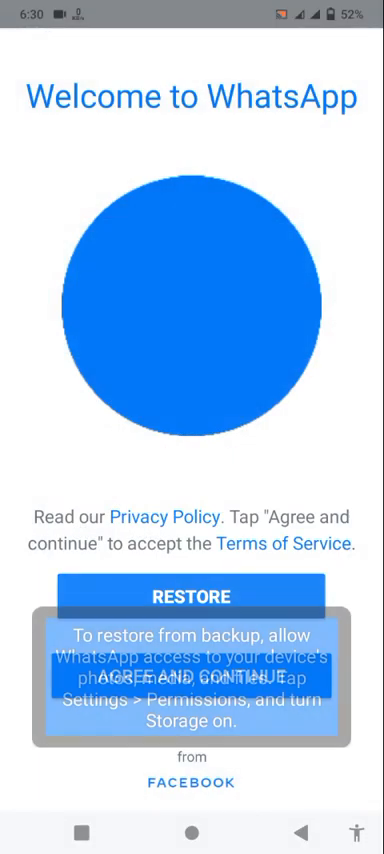